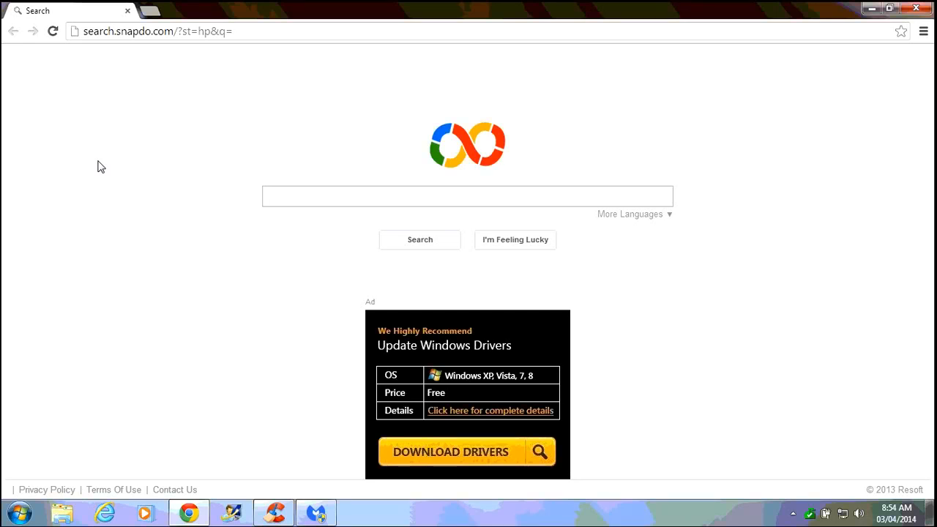
mouse_move(427, 140)
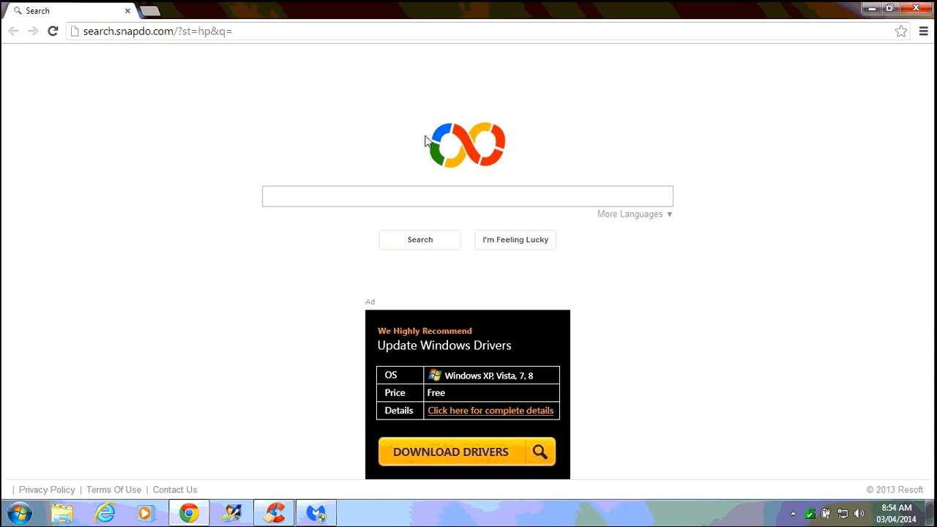
mouse_move(451, 199)
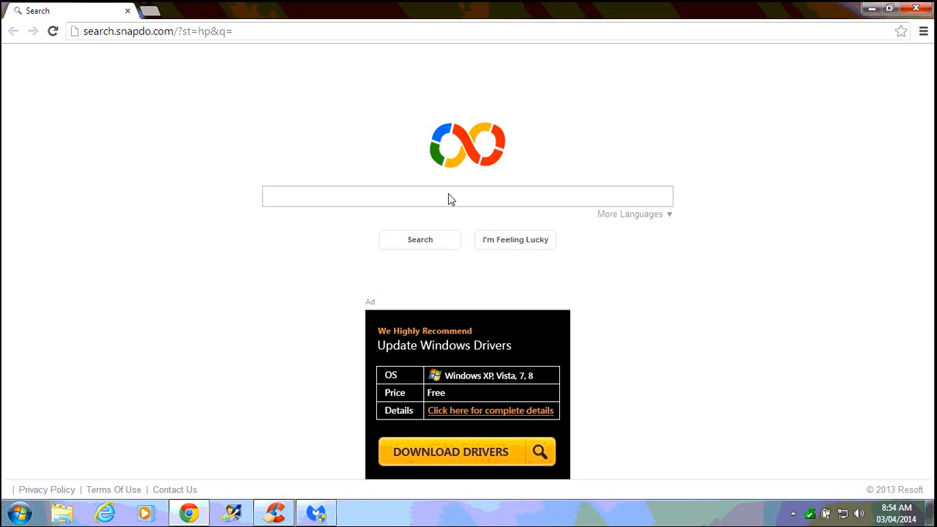
mouse_move(410, 131)
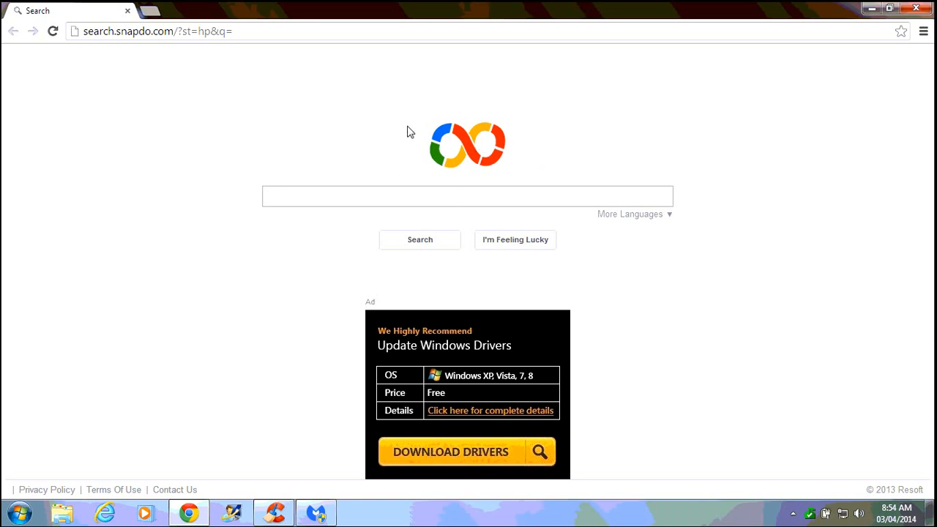
mouse_move(329, 184)
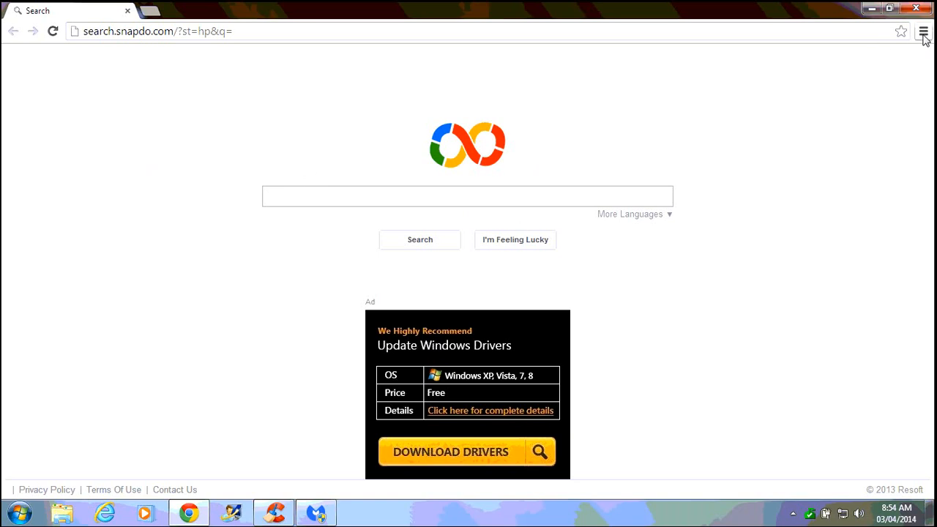
mouse_move(923, 30)
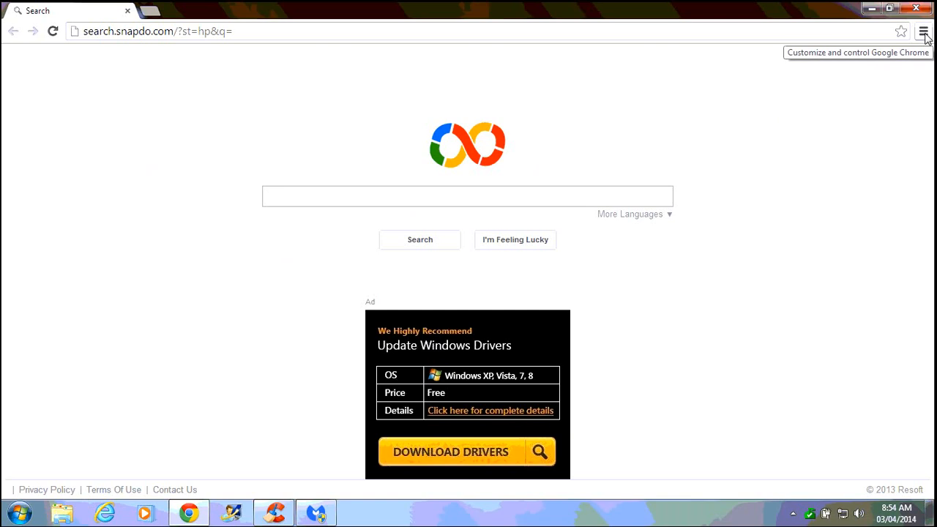
Open Chrome's Settings page from the three-bar menu
click(924, 30)
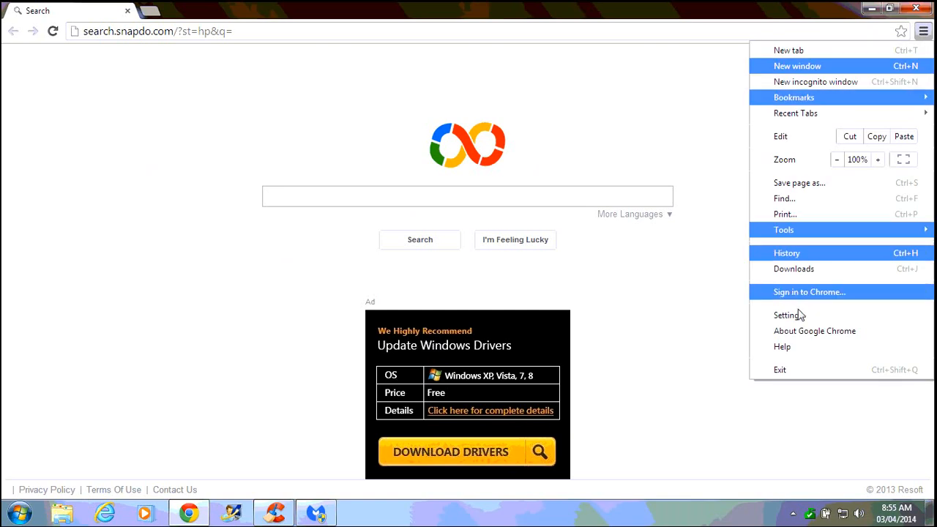
click(786, 314)
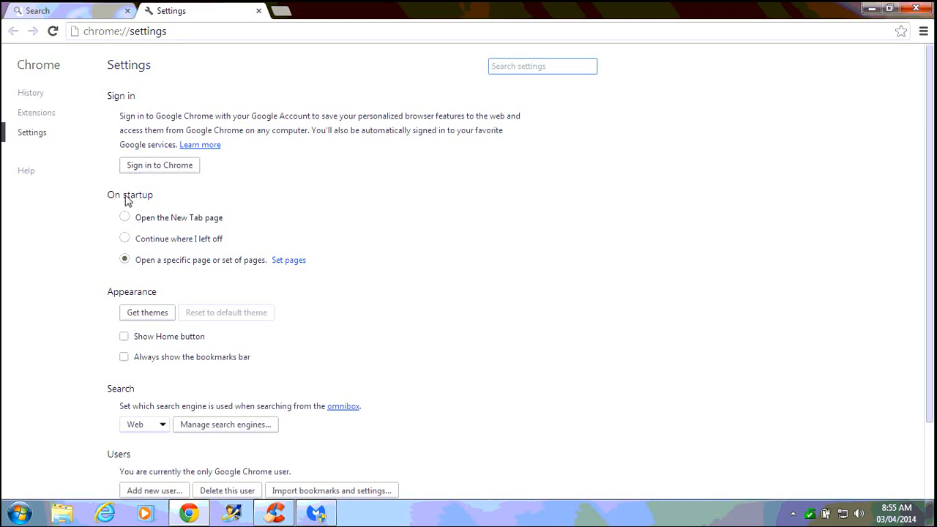
mouse_move(144, 207)
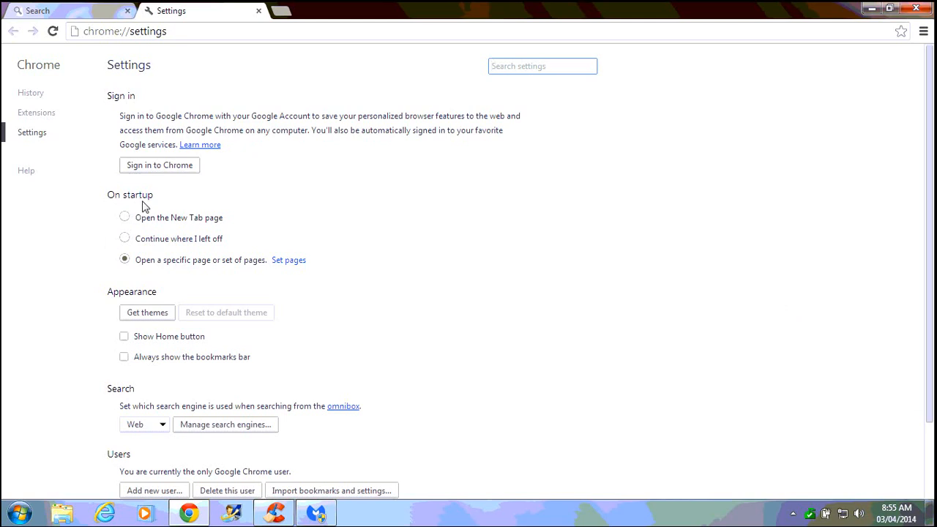
mouse_move(254, 273)
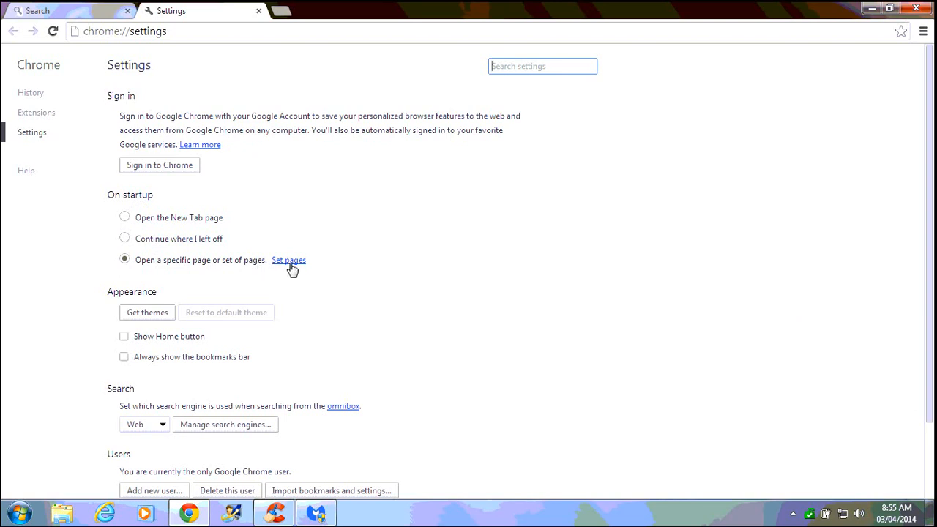
click(289, 260)
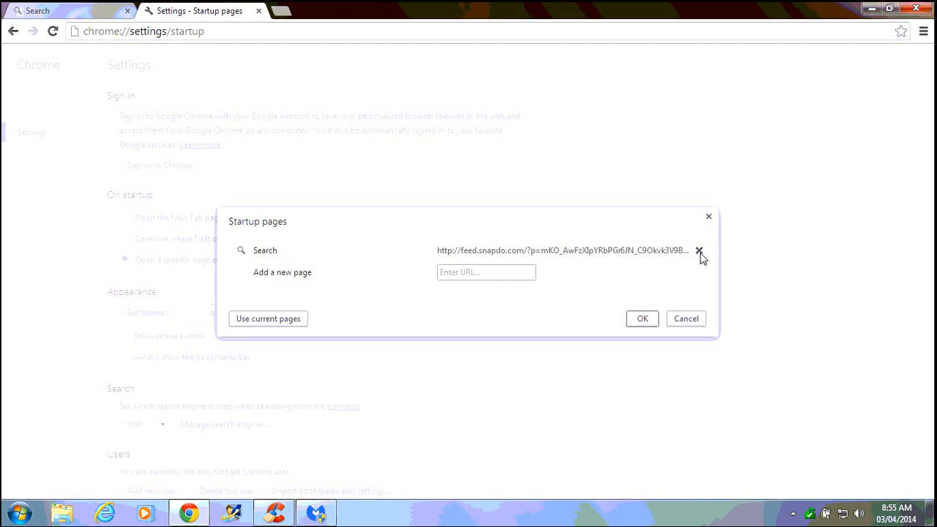
click(701, 250)
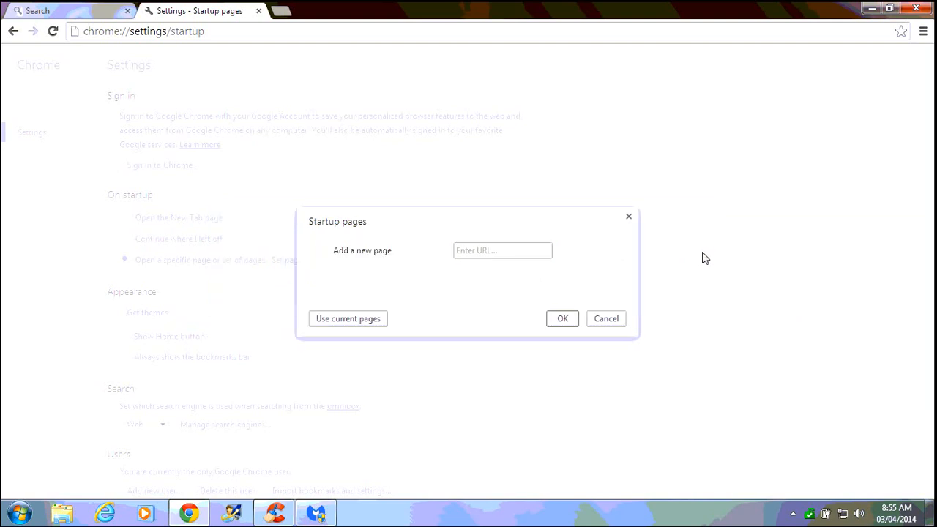
click(502, 250)
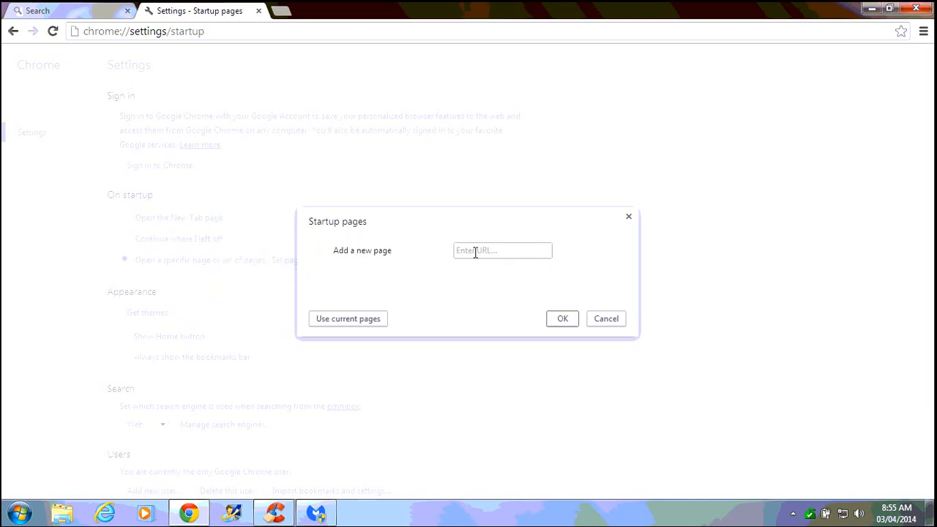
text(http://)
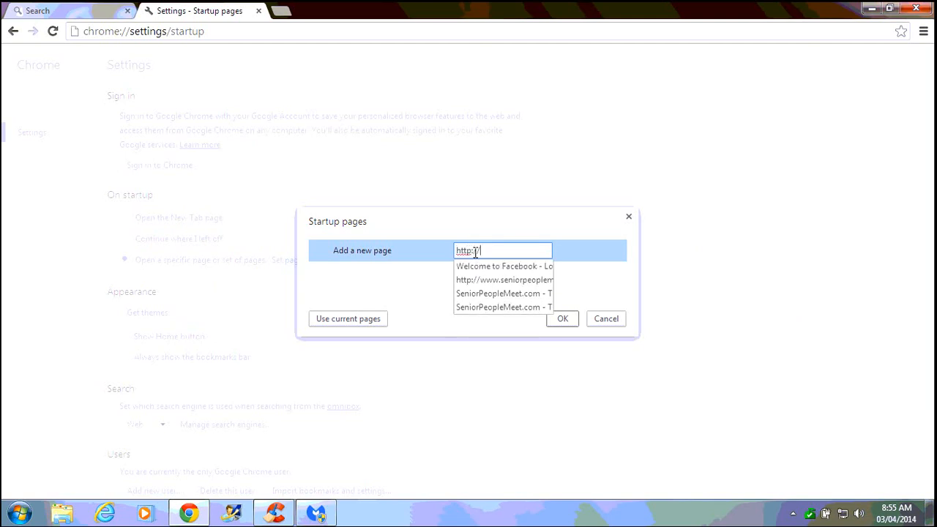
text(www)
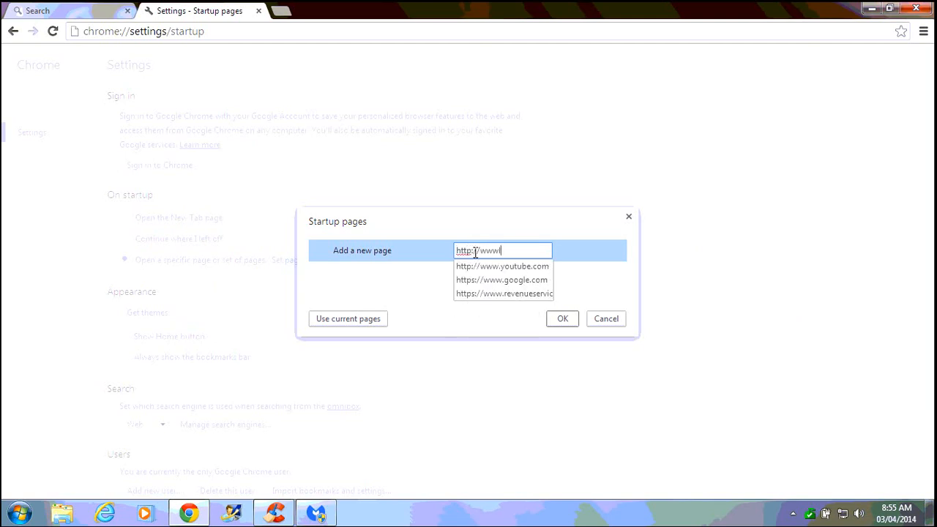
text(.google.ca/)
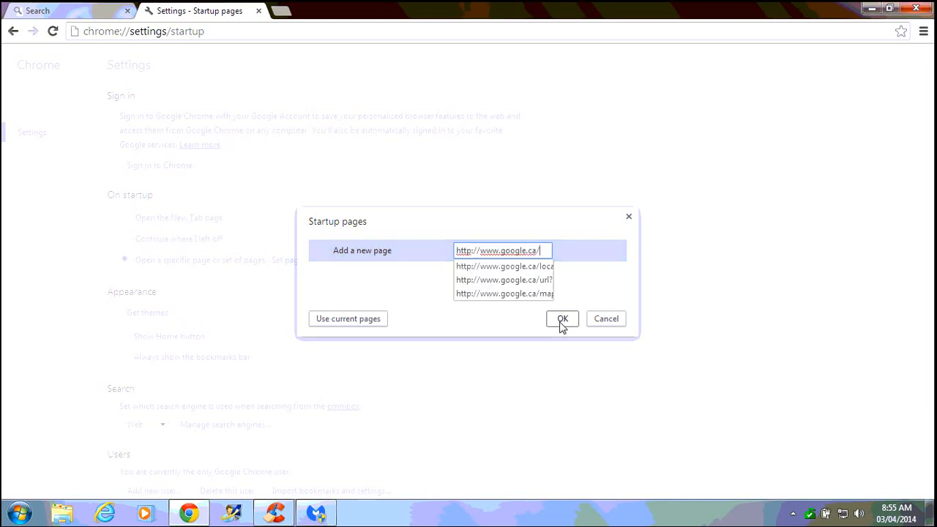
click(562, 318)
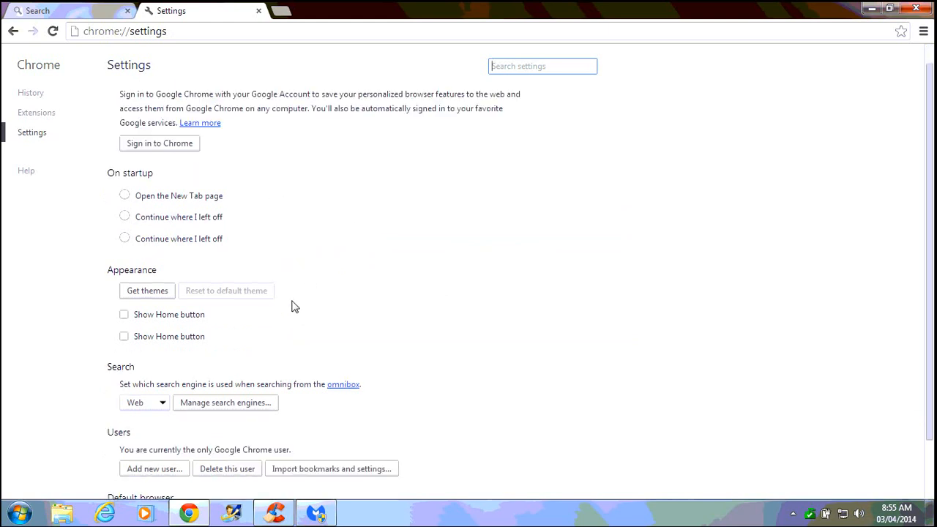
In Manage search engines, make Google the default and delete the Snapdo Web entry
click(124, 238)
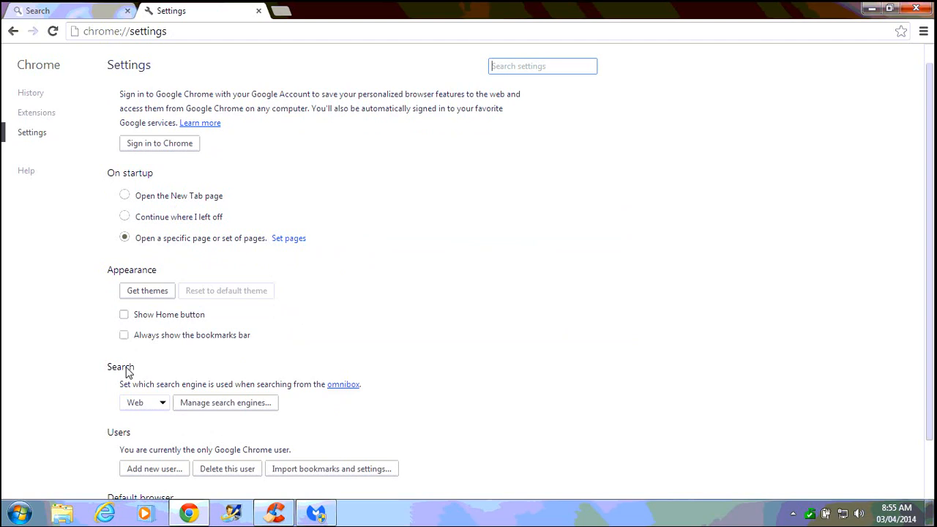
mouse_move(230, 412)
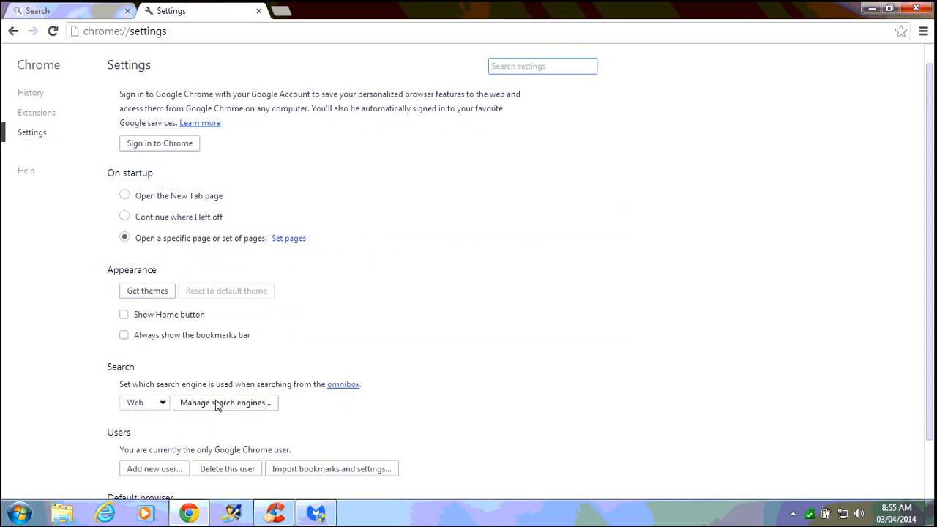
click(226, 403)
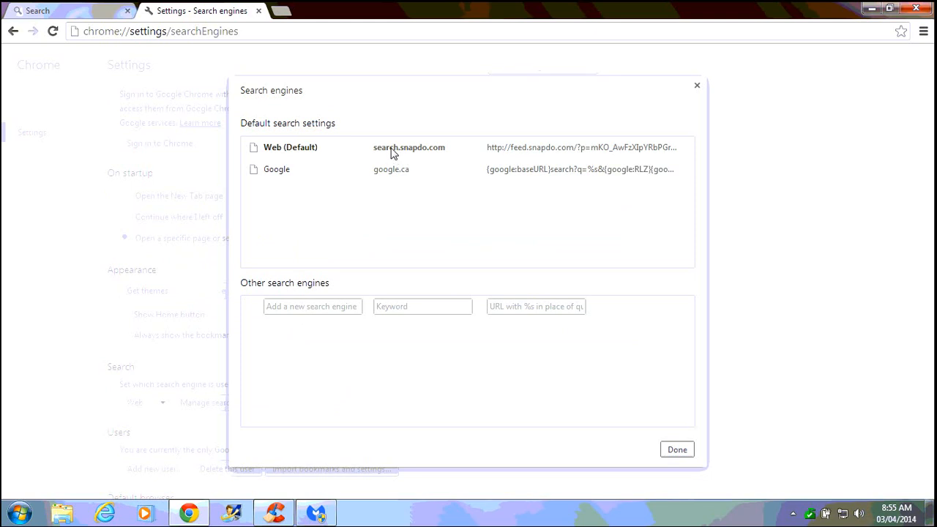
mouse_move(416, 160)
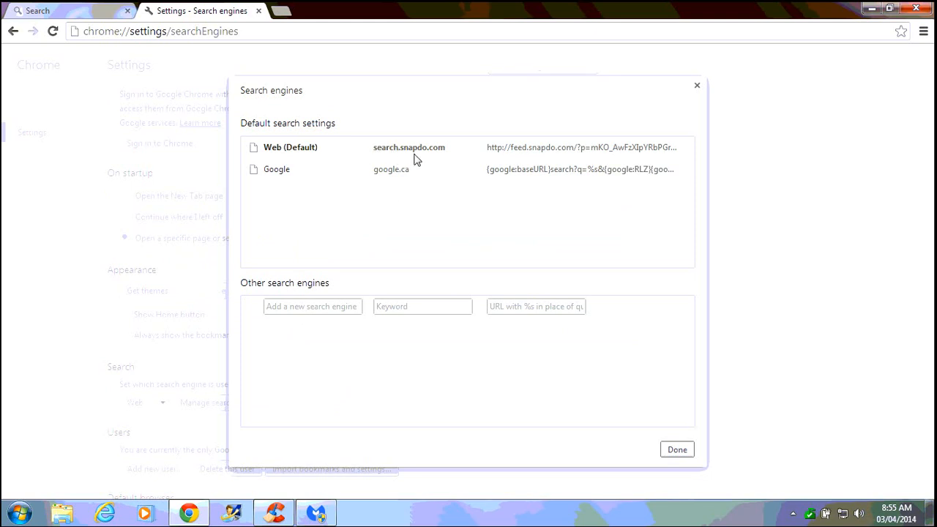
mouse_move(441, 151)
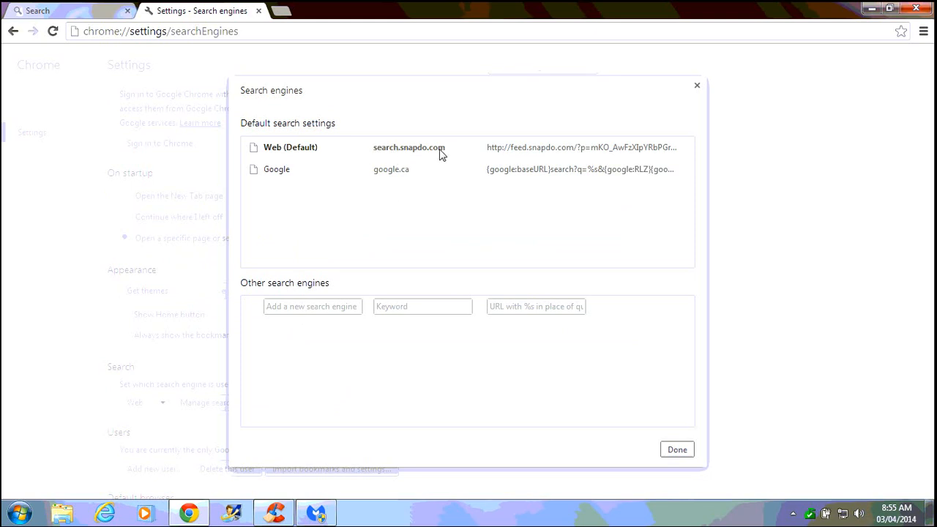
mouse_move(576, 171)
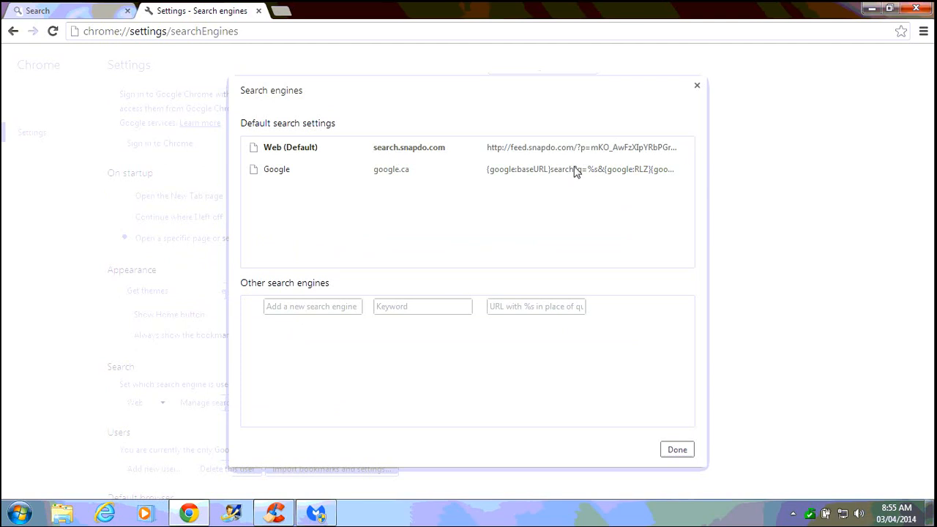
mouse_move(685, 156)
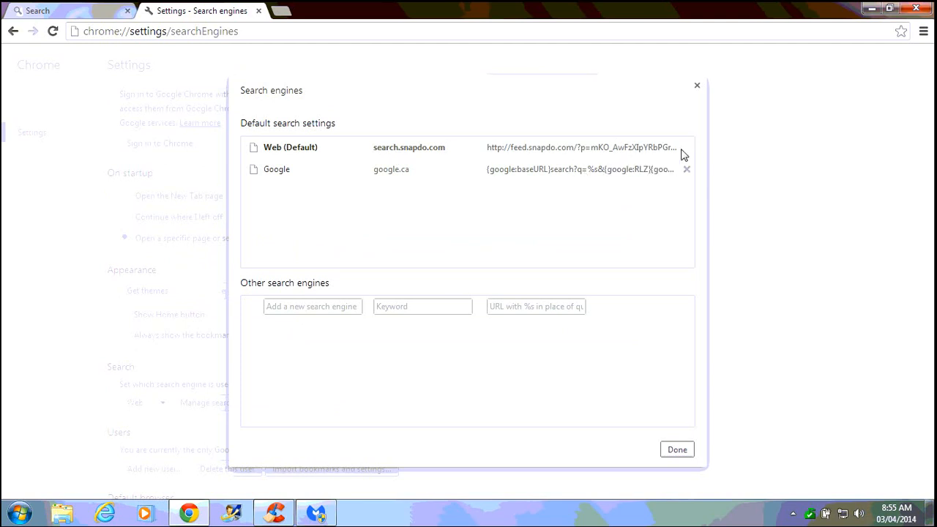
mouse_move(617, 183)
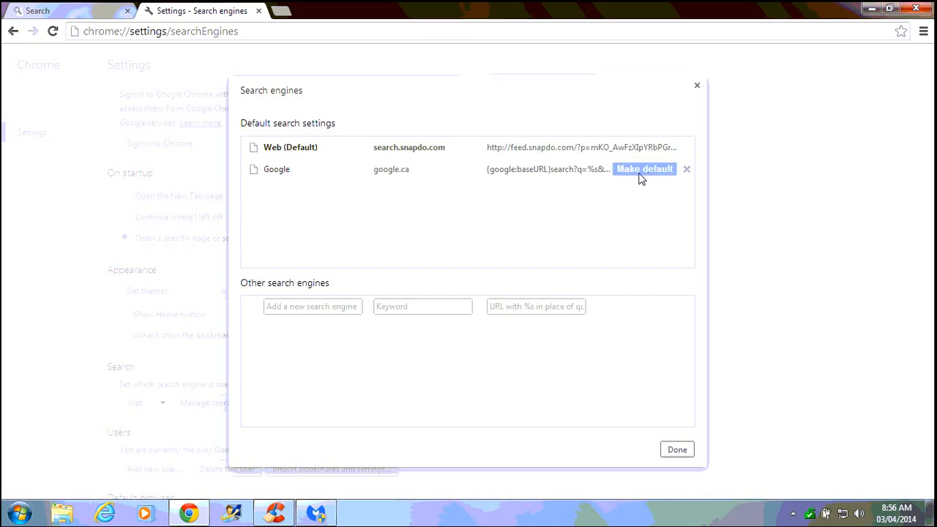
click(645, 169)
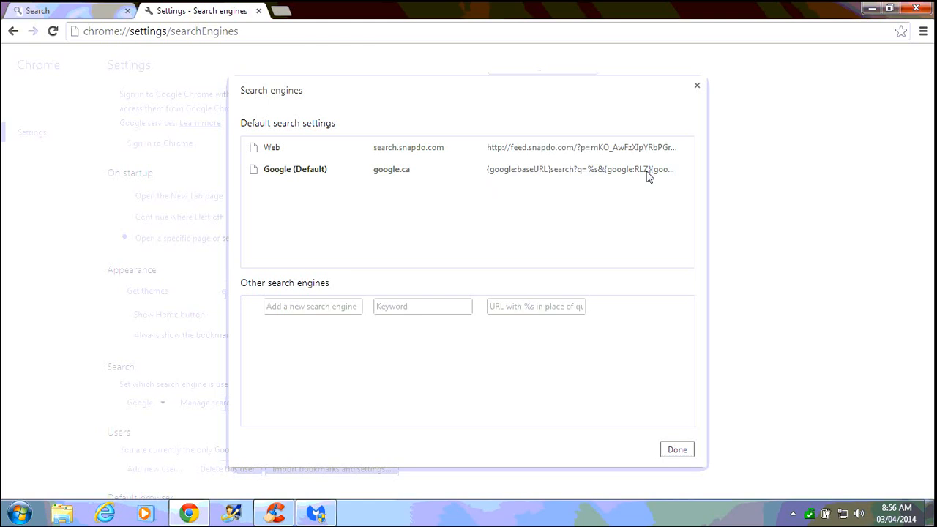
mouse_move(311, 176)
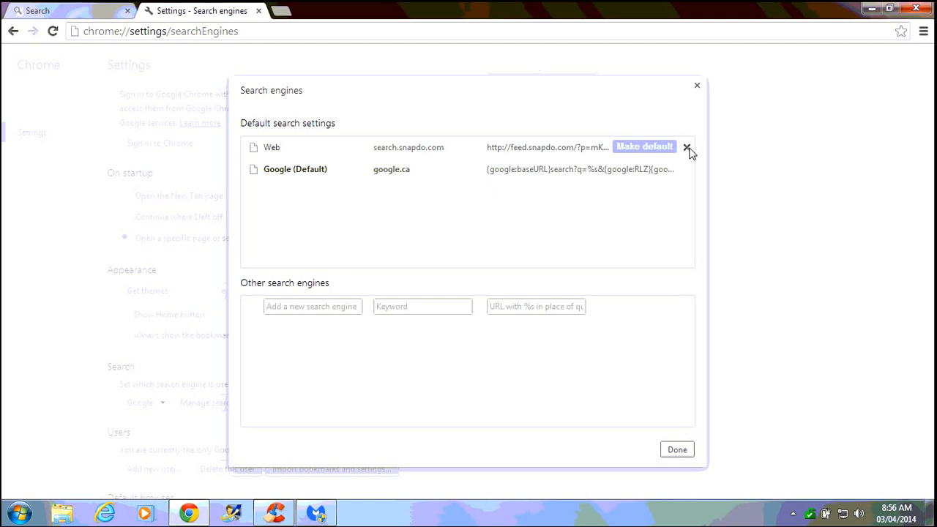
click(688, 150)
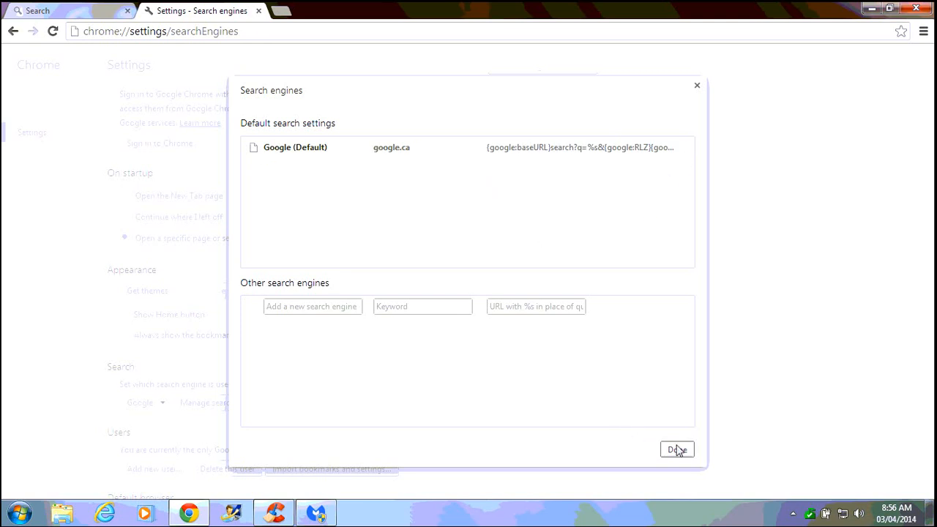
click(676, 450)
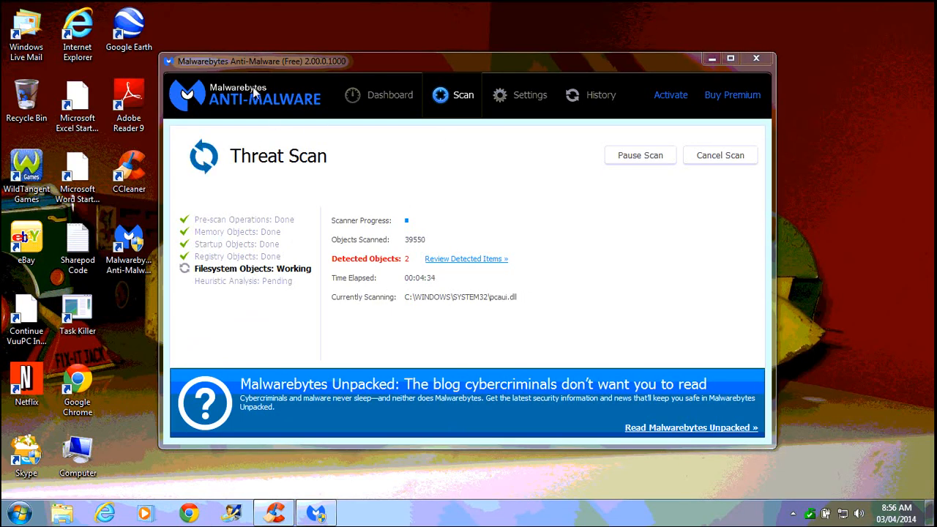
mouse_move(308, 107)
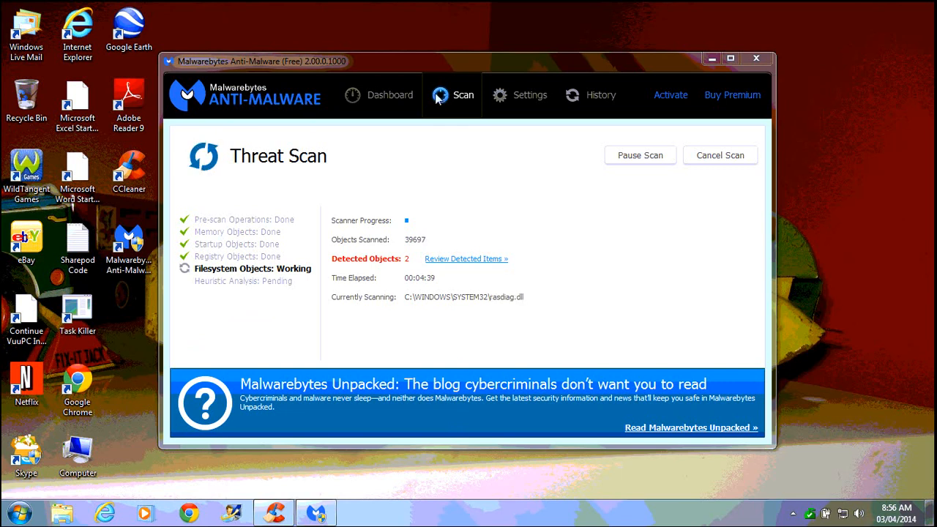
mouse_move(711, 58)
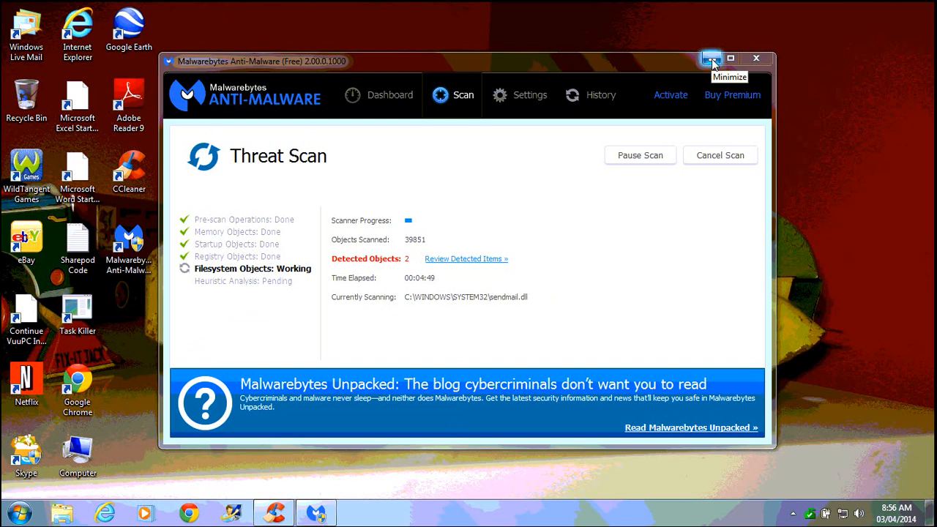
Minimize the Malwarebytes scan window while filesystem objects are still scanning
click(711, 58)
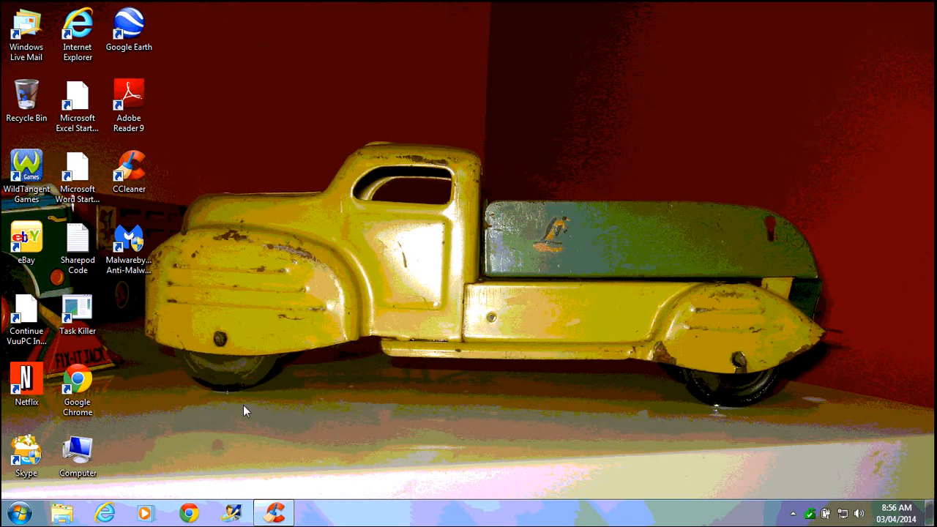
mouse_move(218, 411)
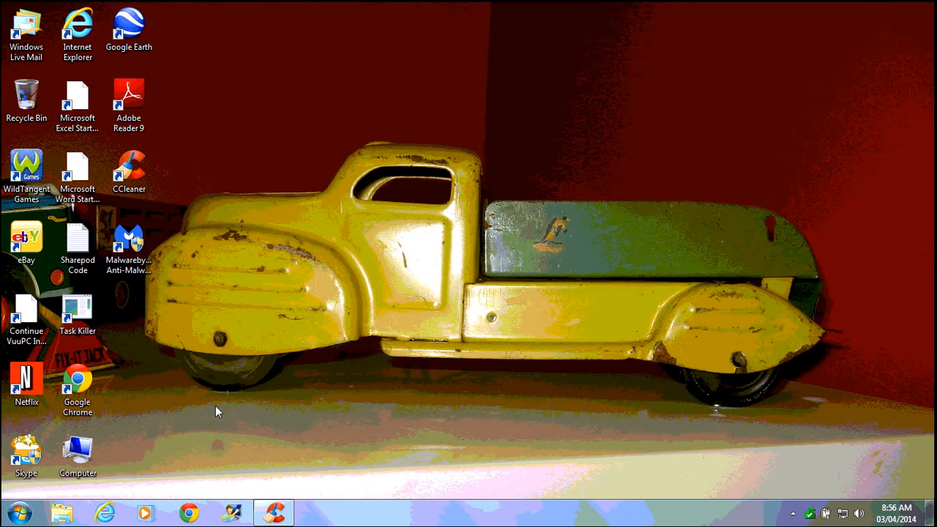
mouse_move(189, 510)
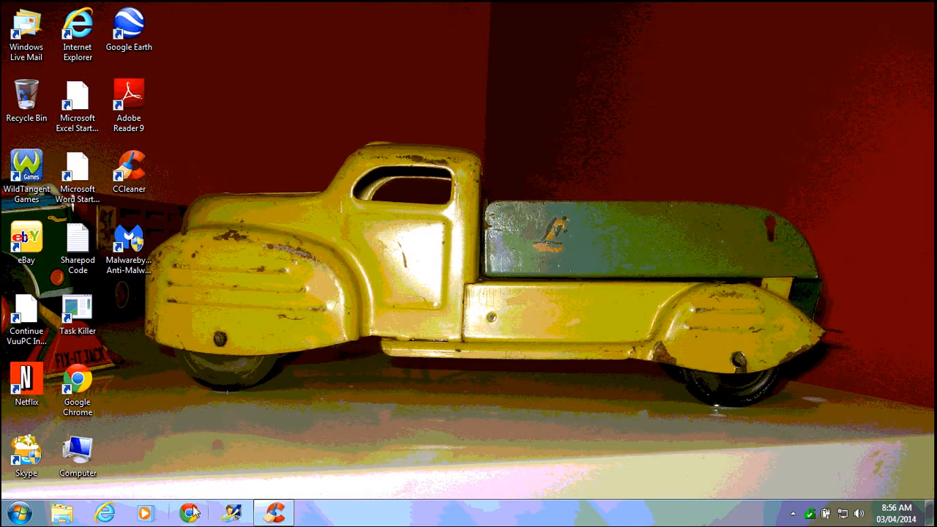
Bring Chrome back on google.ca and search for 'beatles'
click(189, 510)
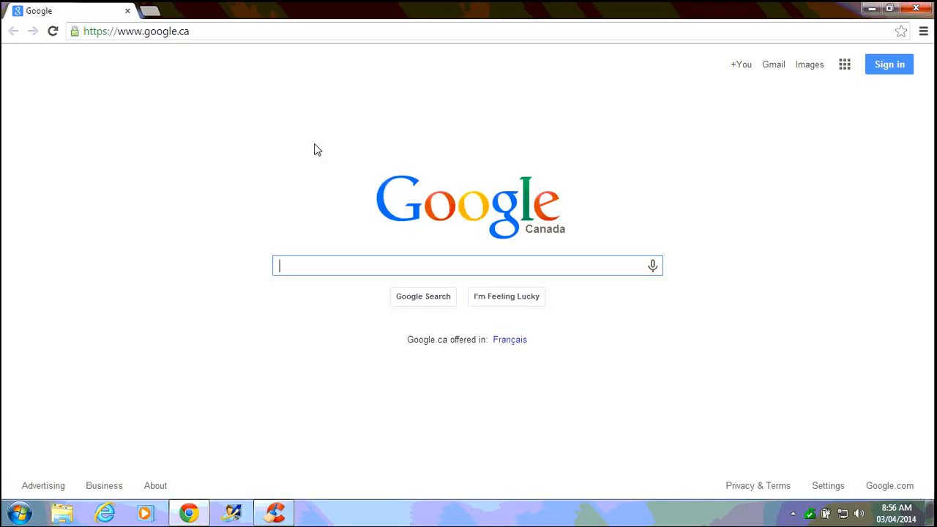
mouse_move(330, 223)
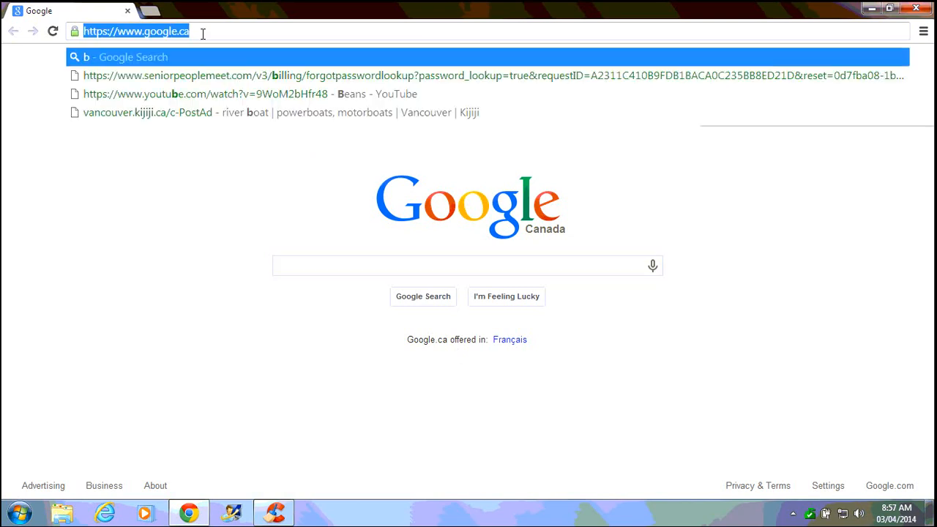
text(beatles)
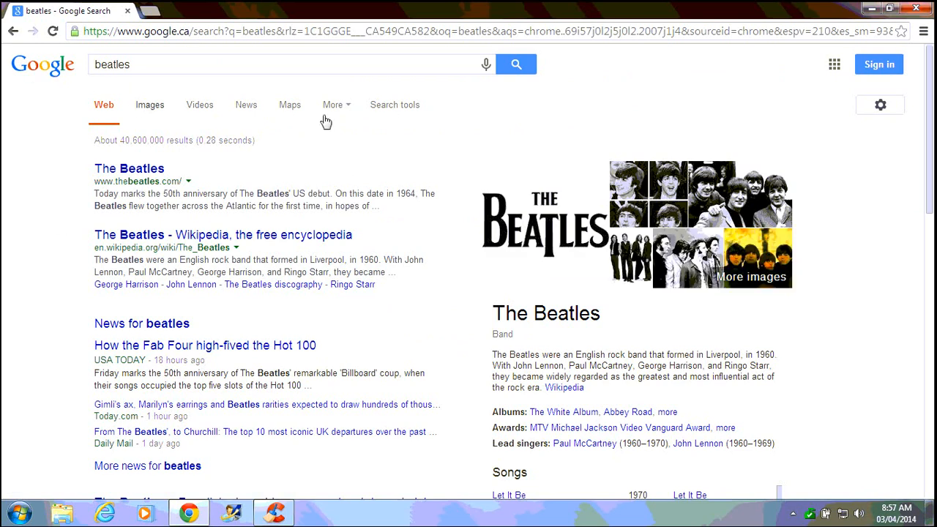
mouse_move(251, 369)
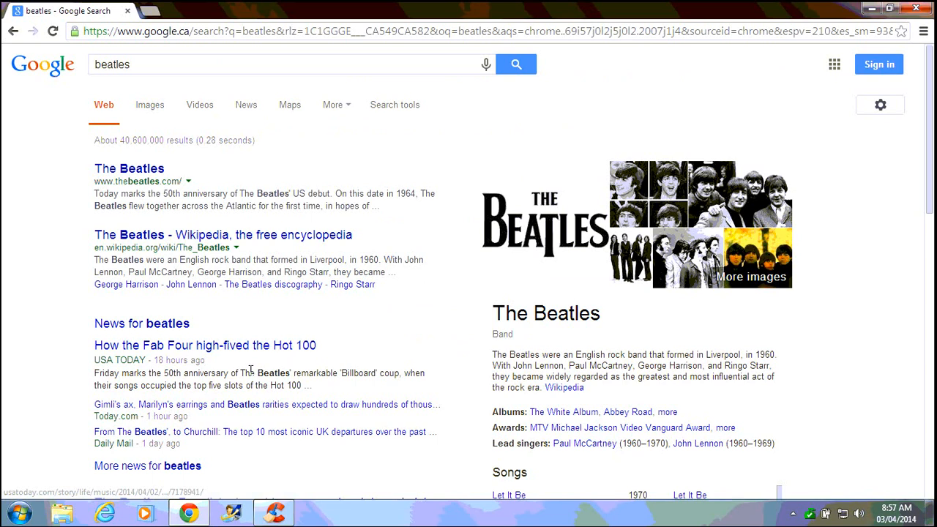